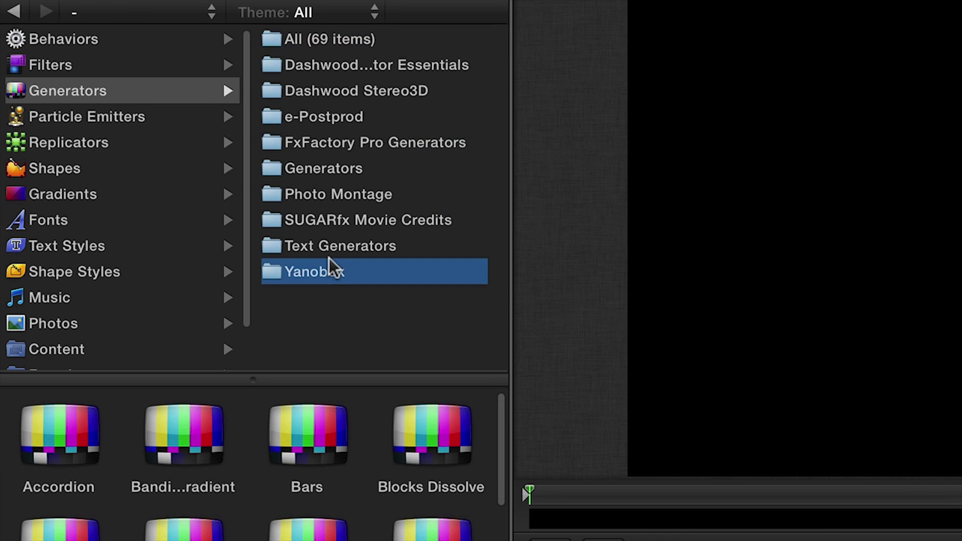
# - Add the Yanobox Nodes 2 generator from the Library and scroll through its presets
pyautogui.click(312, 271)
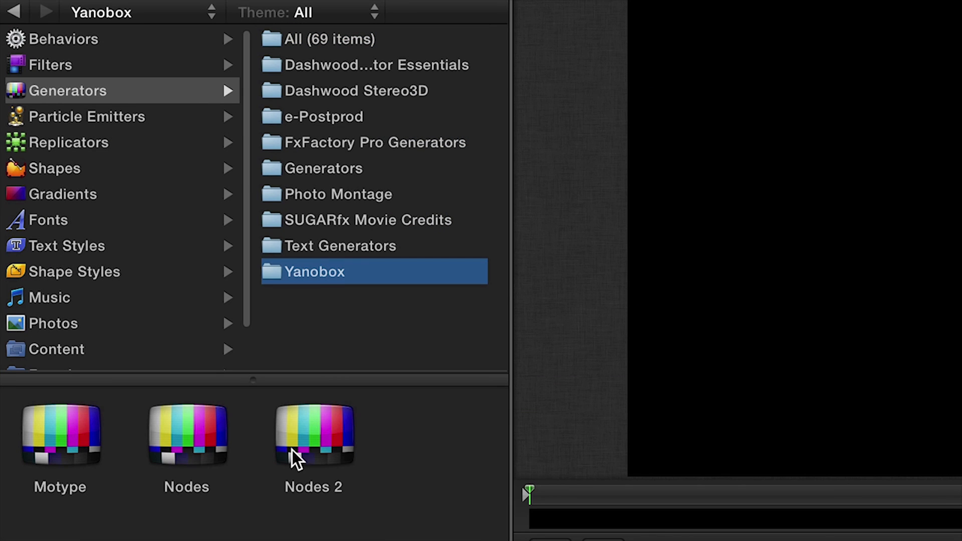
pyautogui.doubleClick(313, 436)
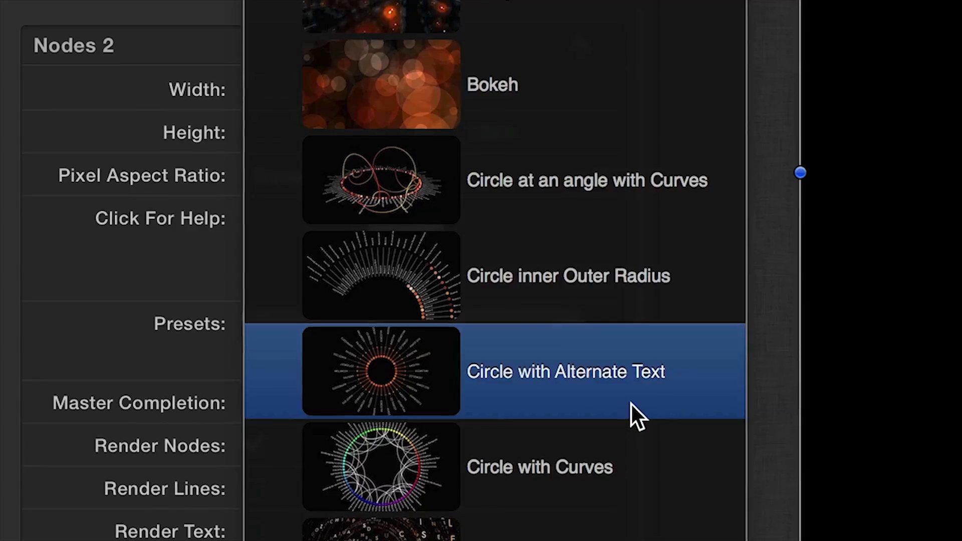
pyautogui.scroll(-3)
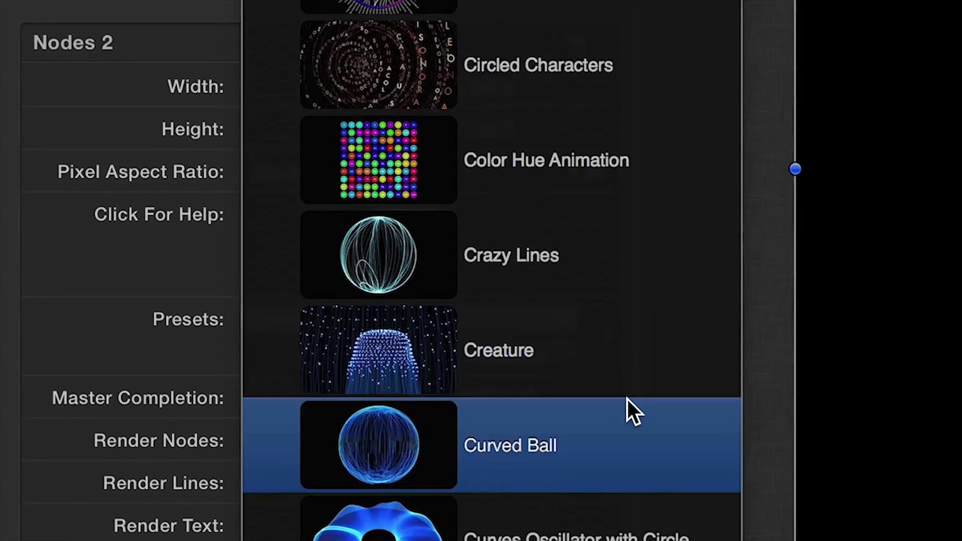
pyautogui.scroll(-3)
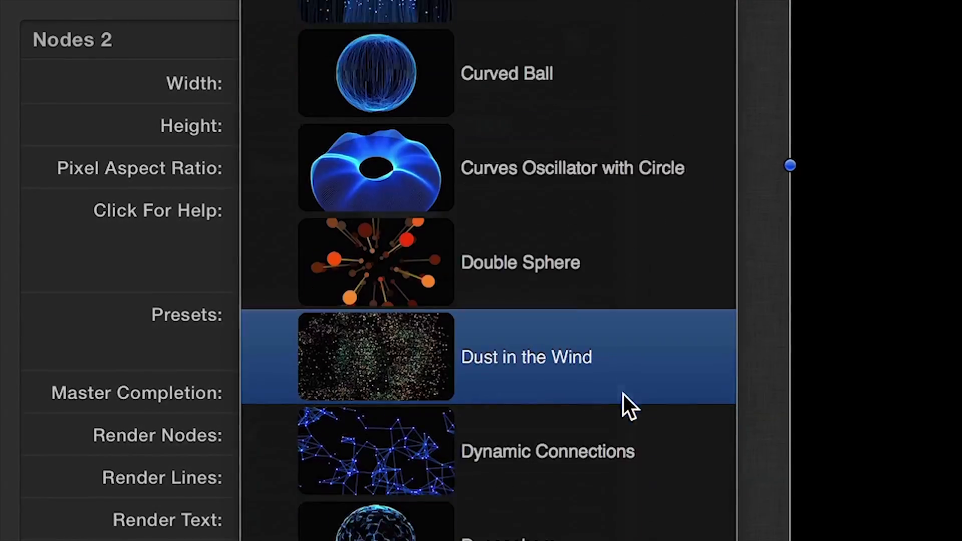
pyautogui.scroll(-3)
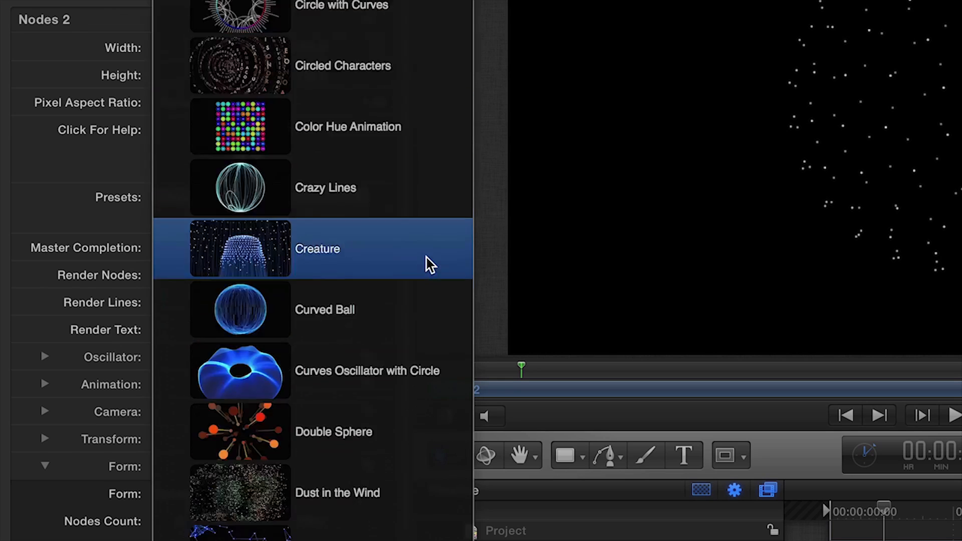
# - Scroll down the Presets list and pick Map Highlight for Nodes 2
pyautogui.scroll(-3)
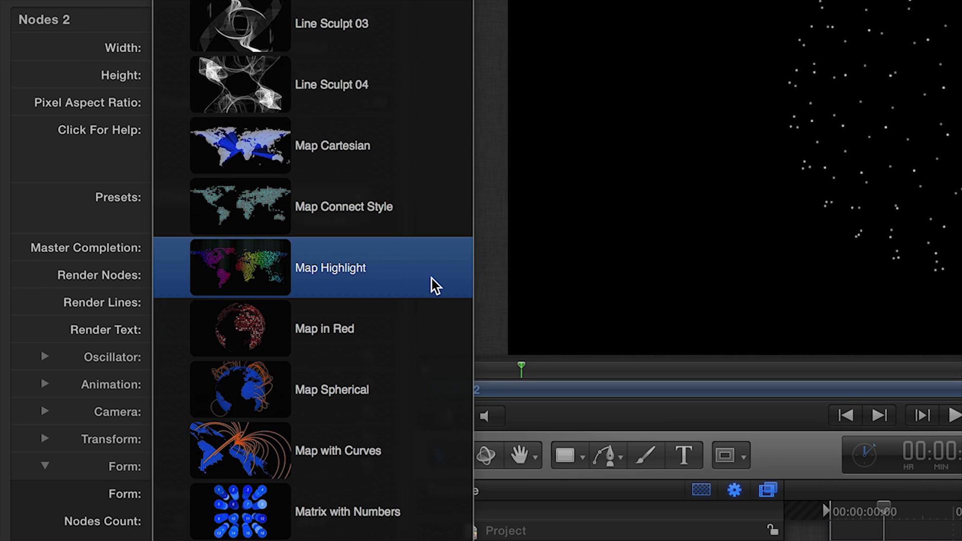
pyautogui.click(330, 268)
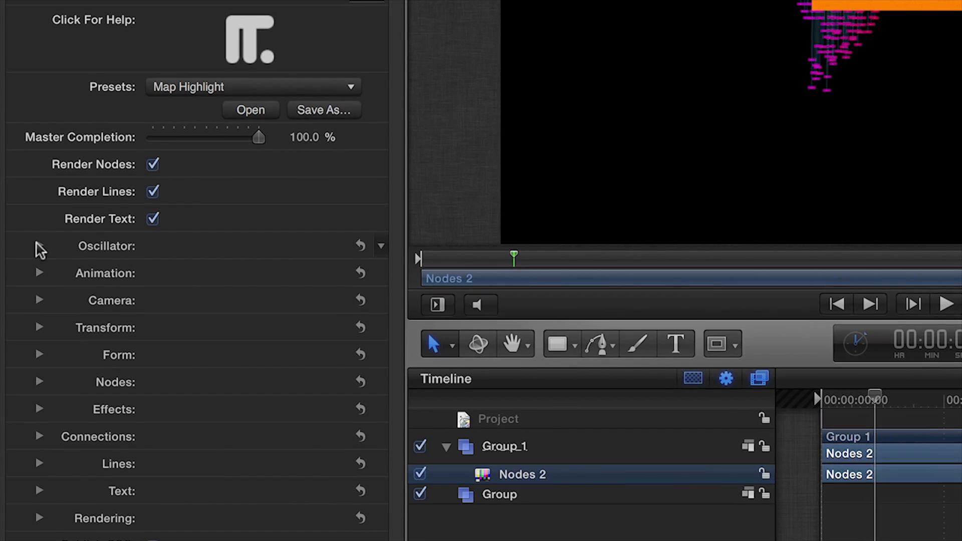
# - Expand the Oscillator and Animation sections in the Generator inspector
pyautogui.click(37, 246)
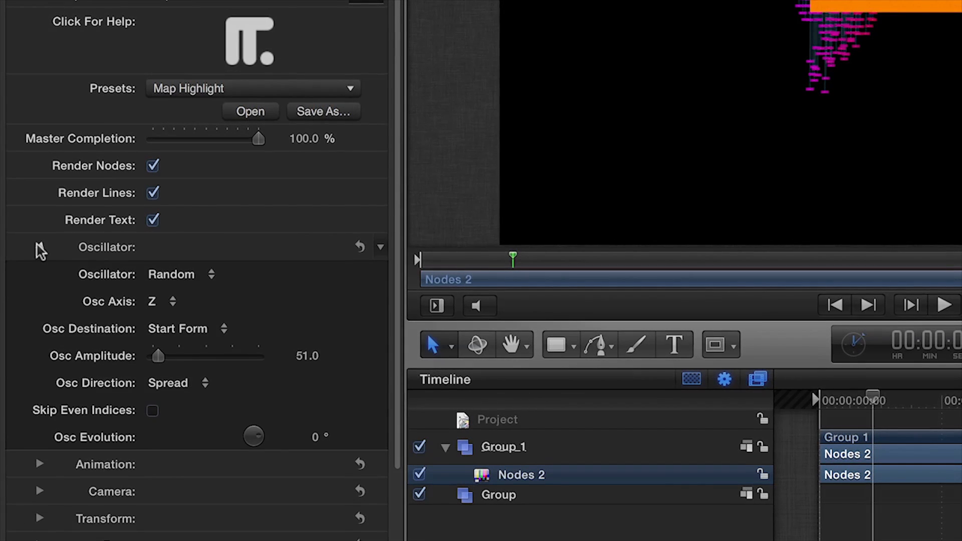
pyautogui.click(39, 246)
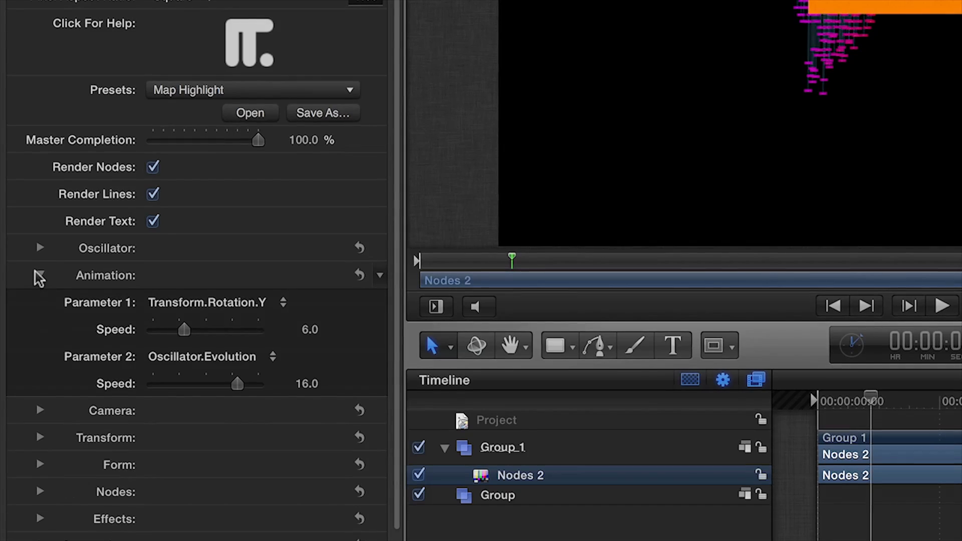
pyautogui.click(39, 275)
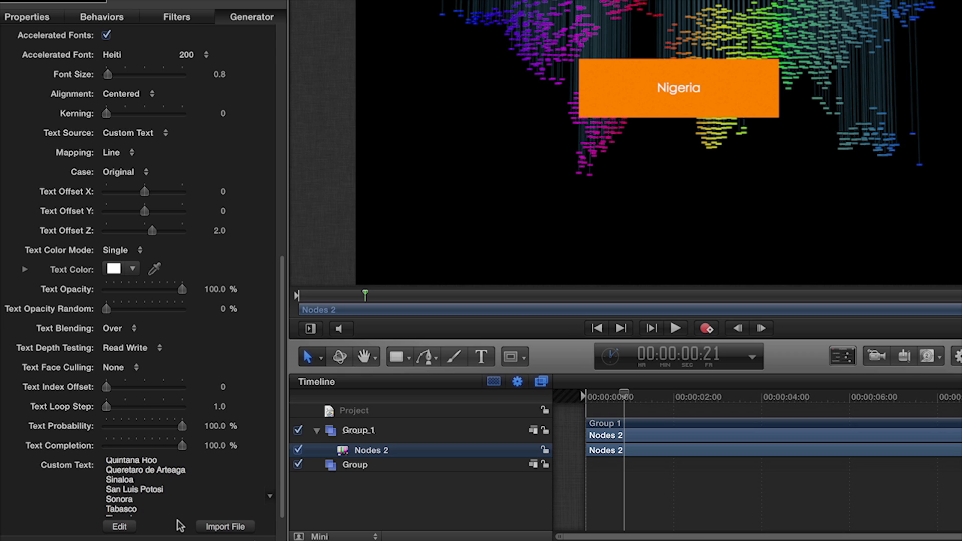
# - Open the Custom Text edit list, then scroll down to the font settings
pyautogui.click(119, 527)
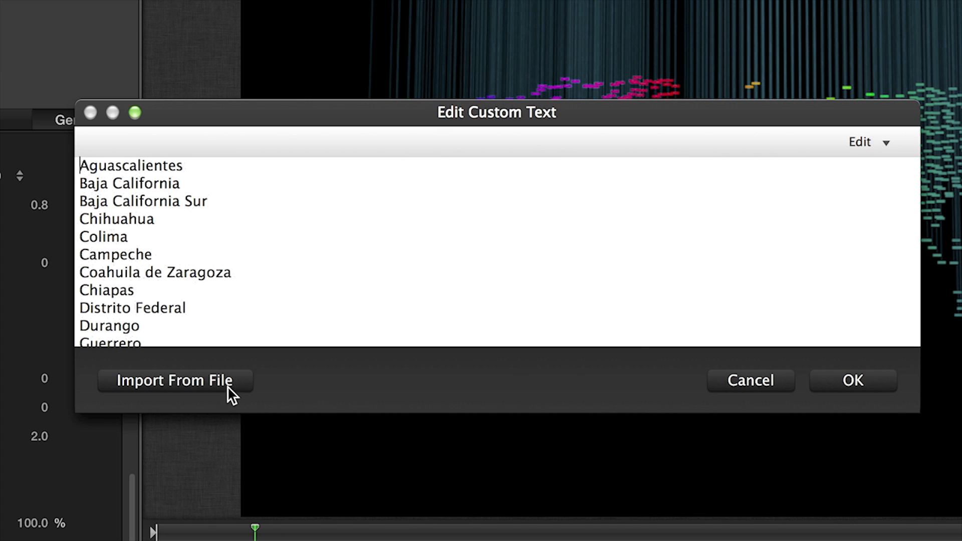
pyautogui.moveTo(230, 399)
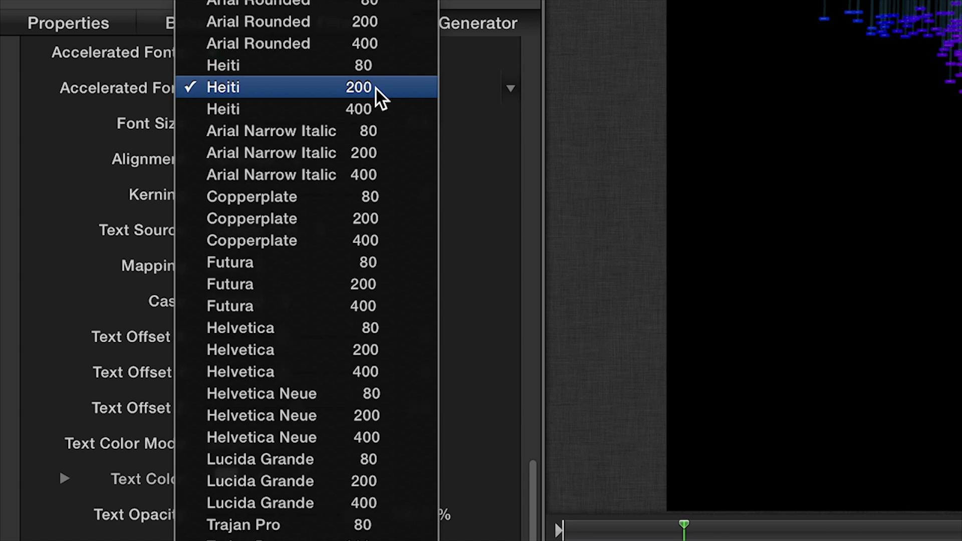
pyautogui.moveTo(368, 215)
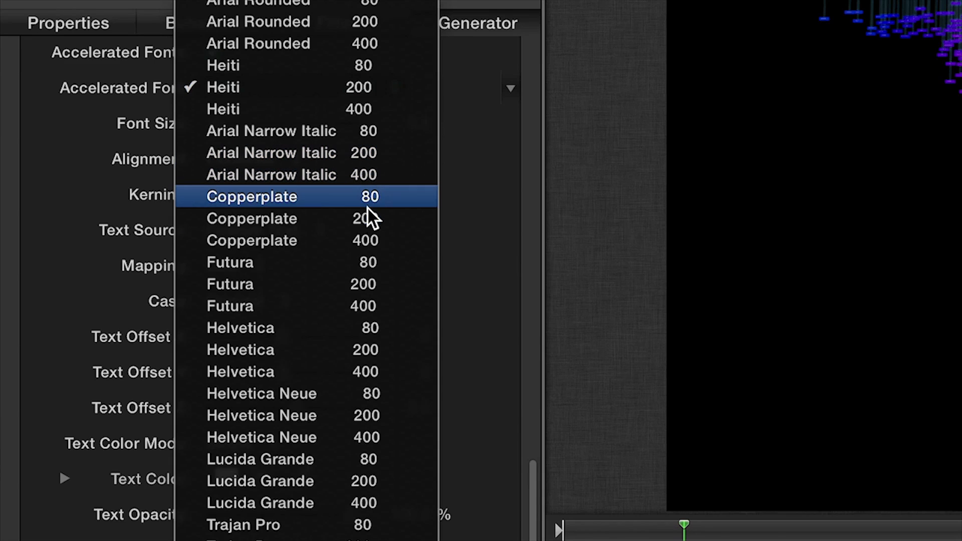
pyautogui.moveTo(366, 307)
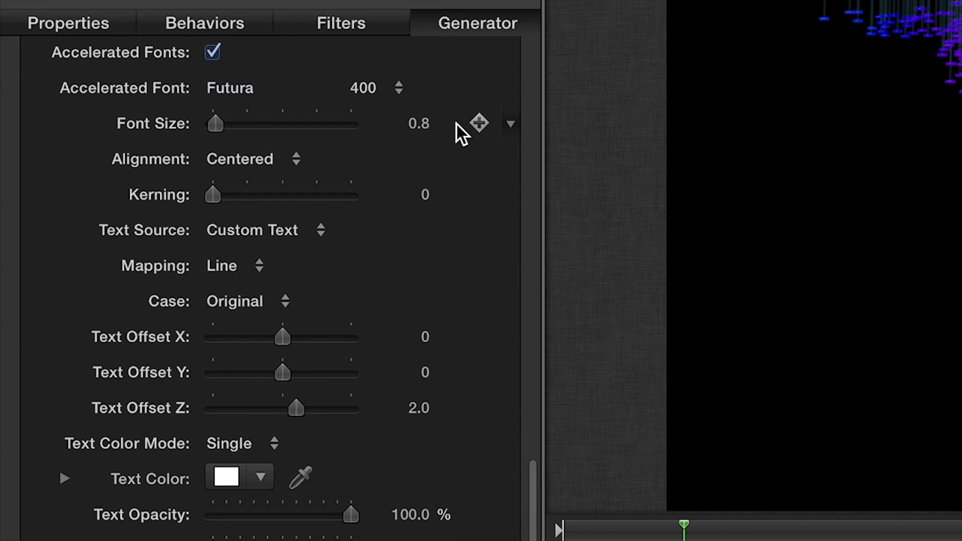
pyautogui.scroll(-3)
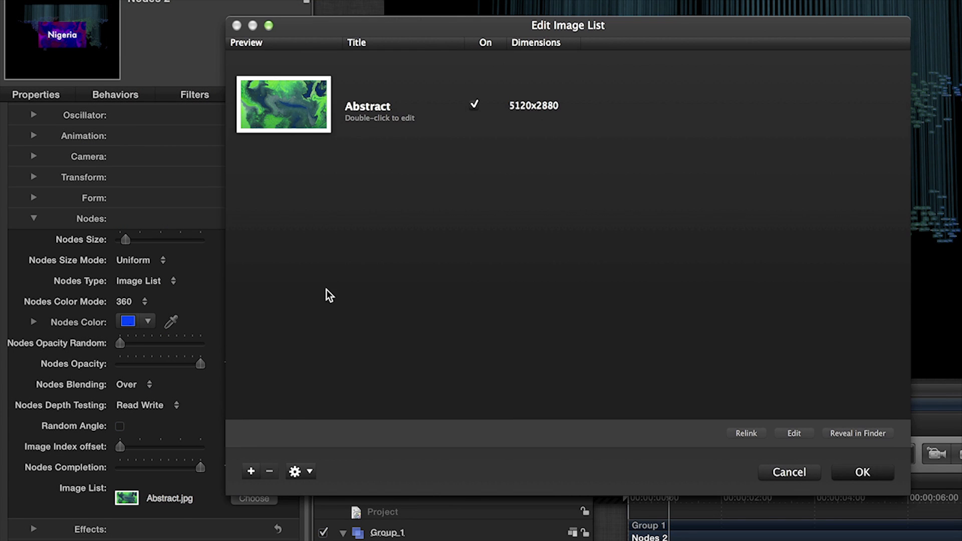
# - Replace the Abstract image with France, London and Nigeria photos, then choose a nodes colour mode
pyautogui.click(369, 105)
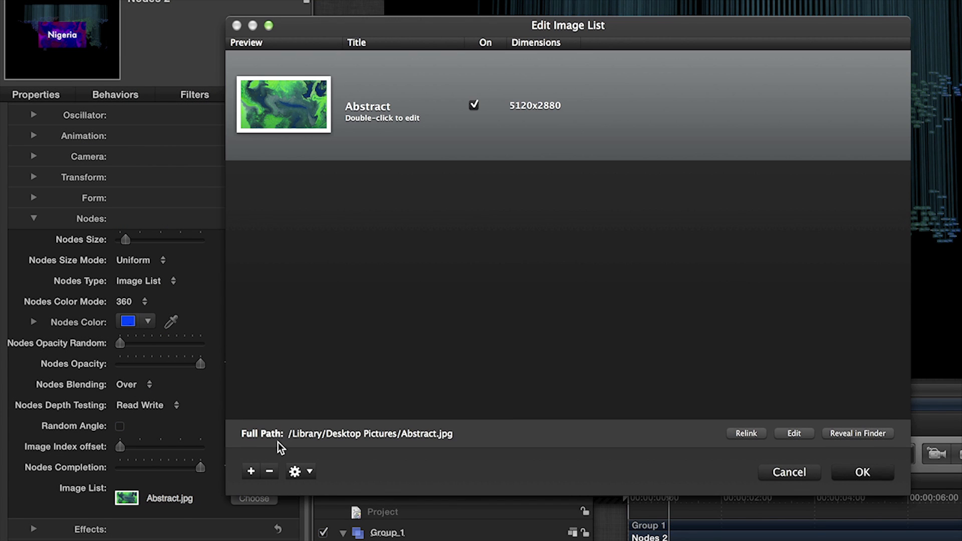
pyautogui.click(251, 472)
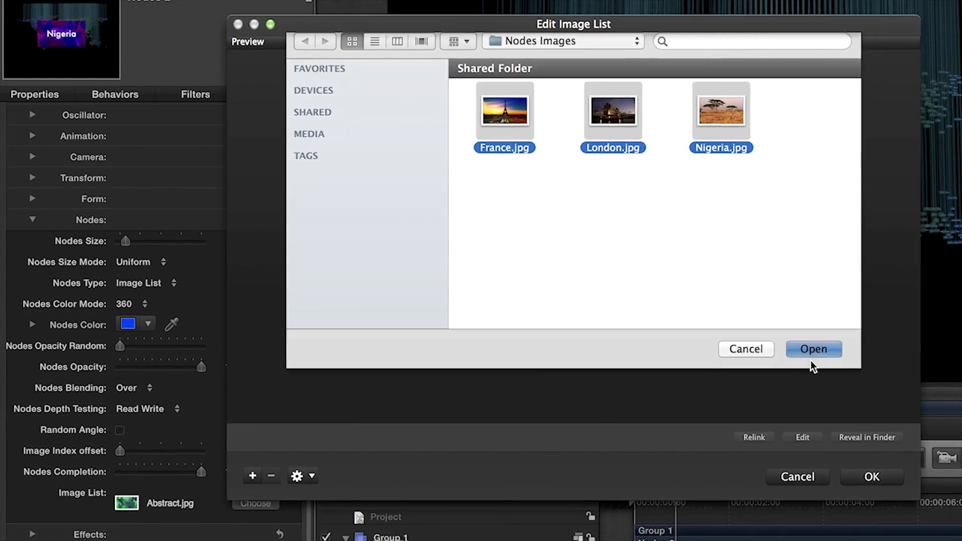
pyautogui.click(813, 348)
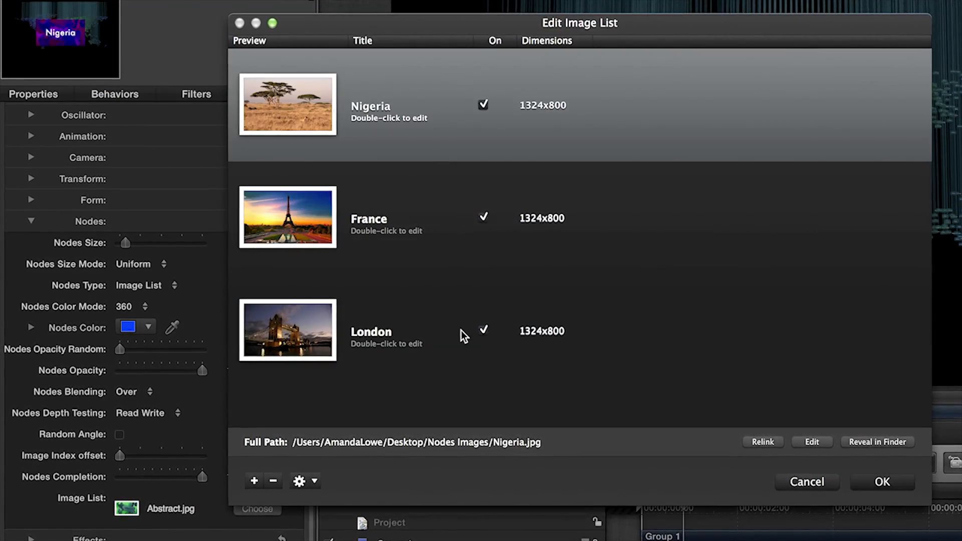
pyautogui.click(882, 482)
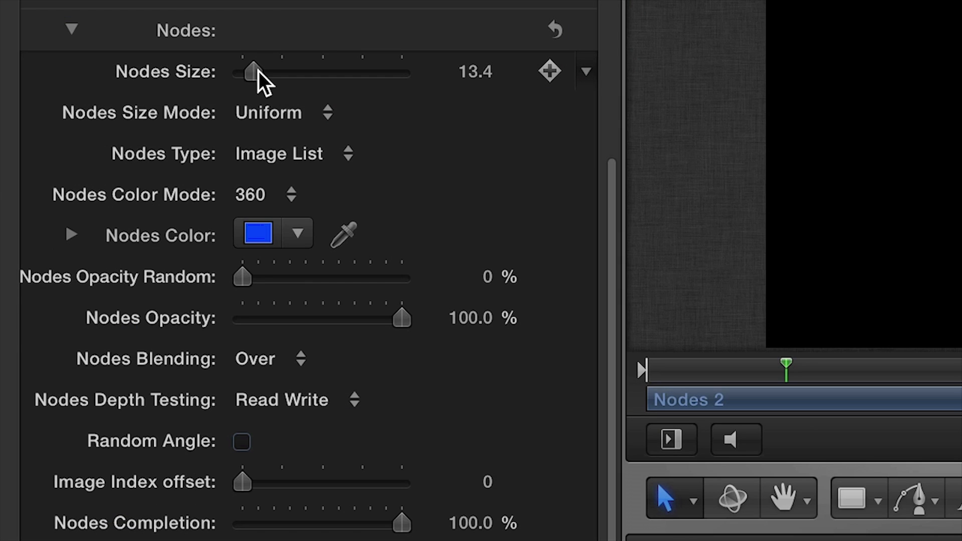
pyautogui.click(265, 195)
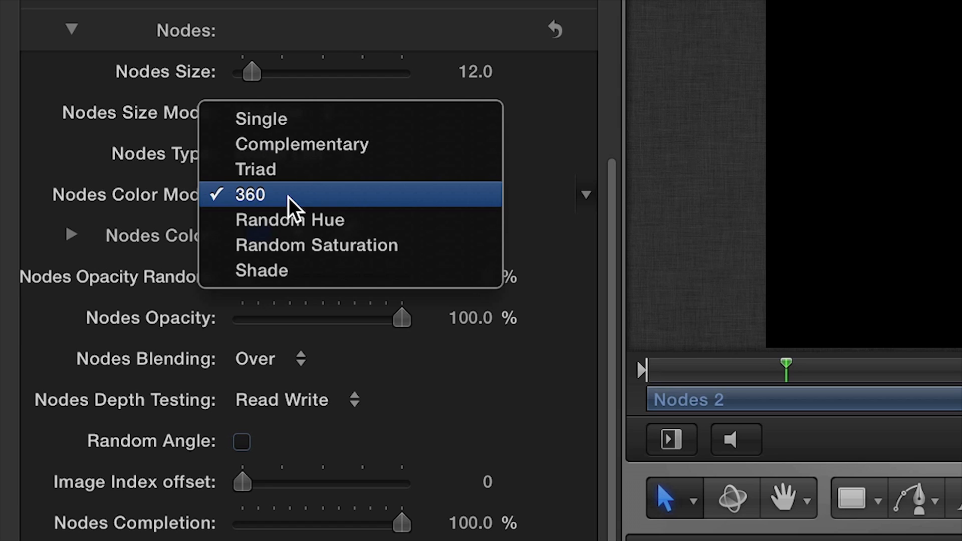
pyautogui.click(249, 194)
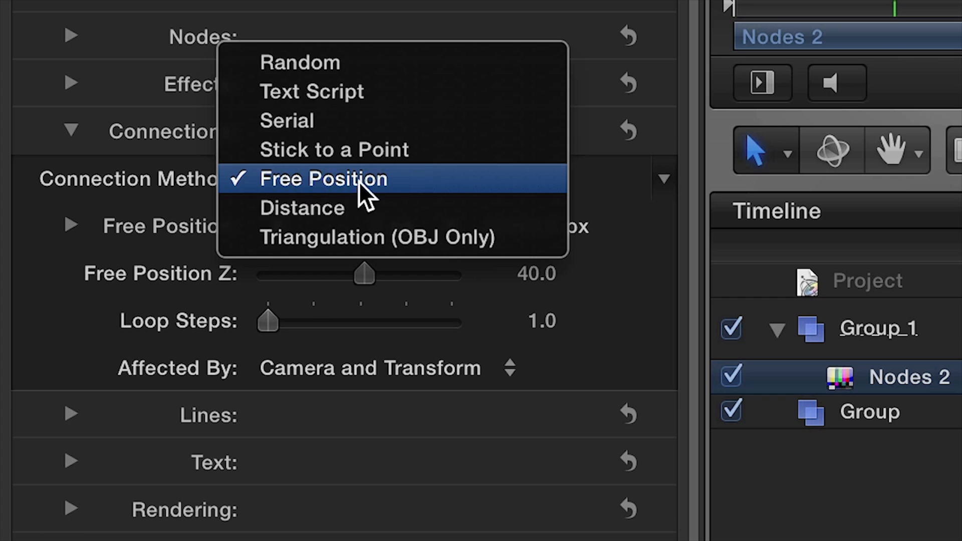
pyautogui.moveTo(470, 194)
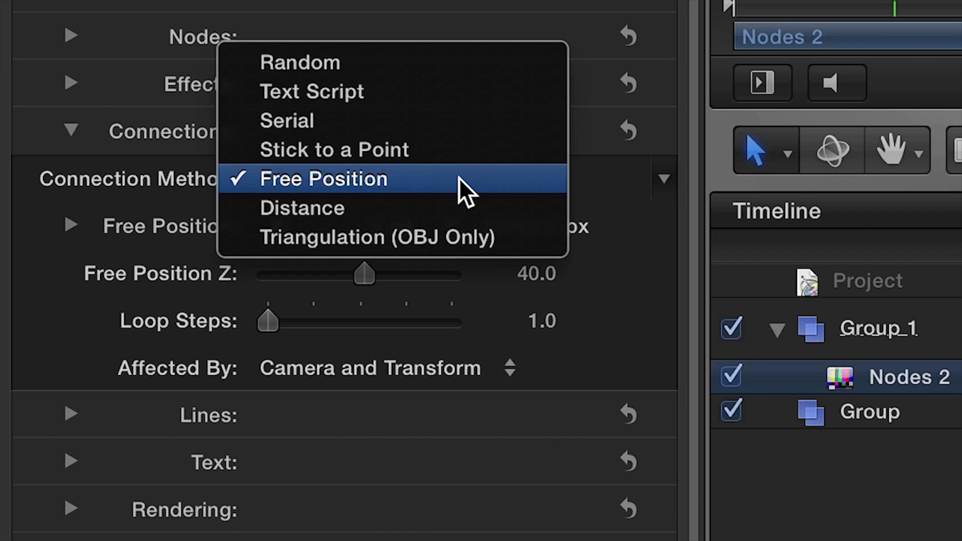
# - Keep Free Position as the connection method and edit the Free Position X value
pyautogui.click(323, 178)
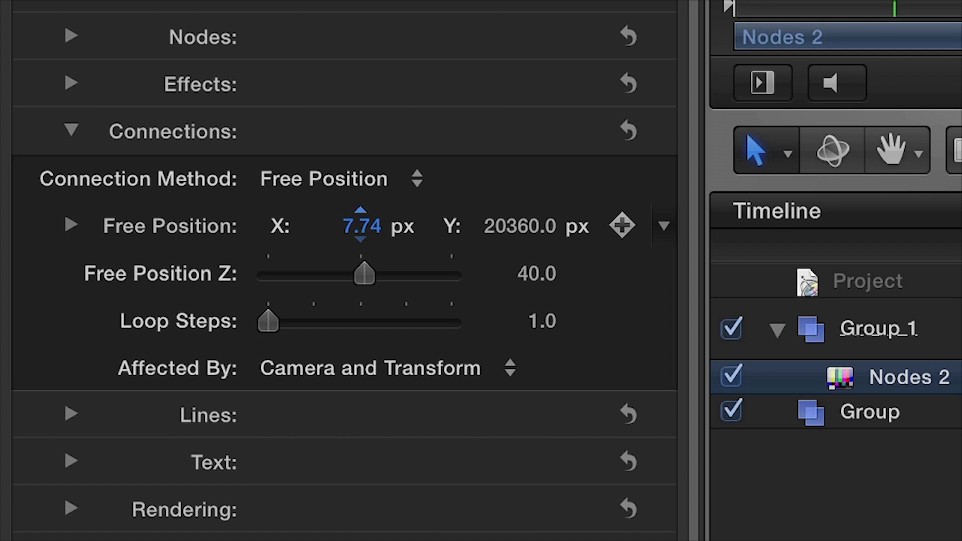
pyautogui.click(521, 211)
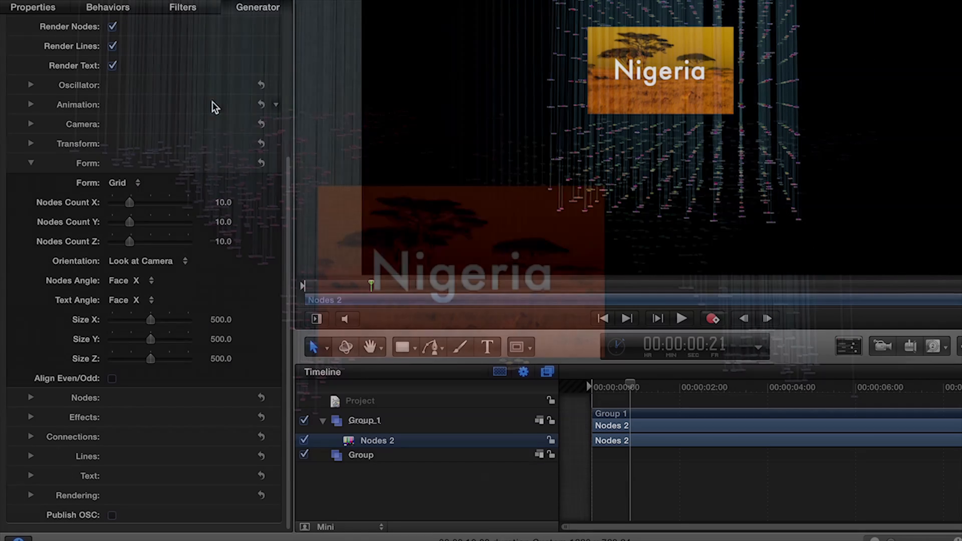
# - Change the node Form to Spiral
pyautogui.click(131, 183)
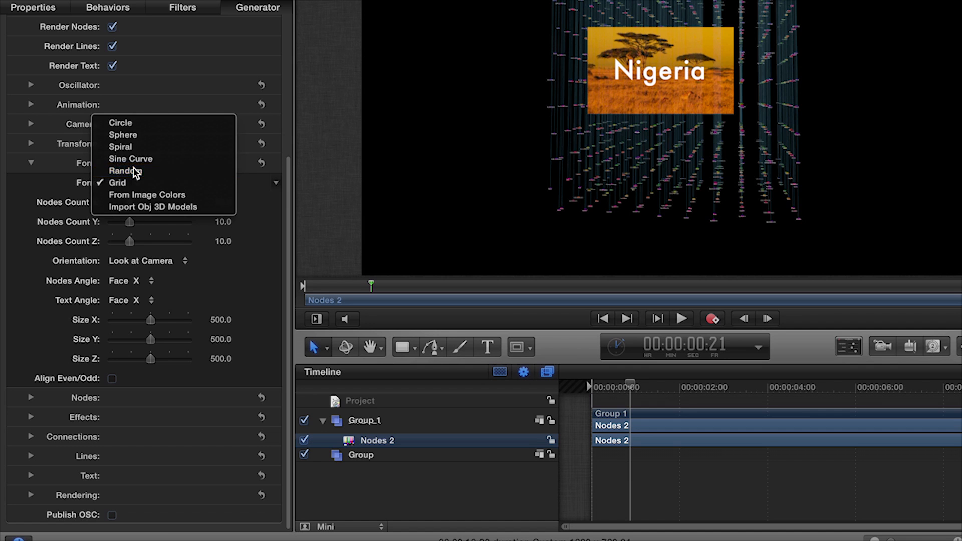
pyautogui.click(125, 171)
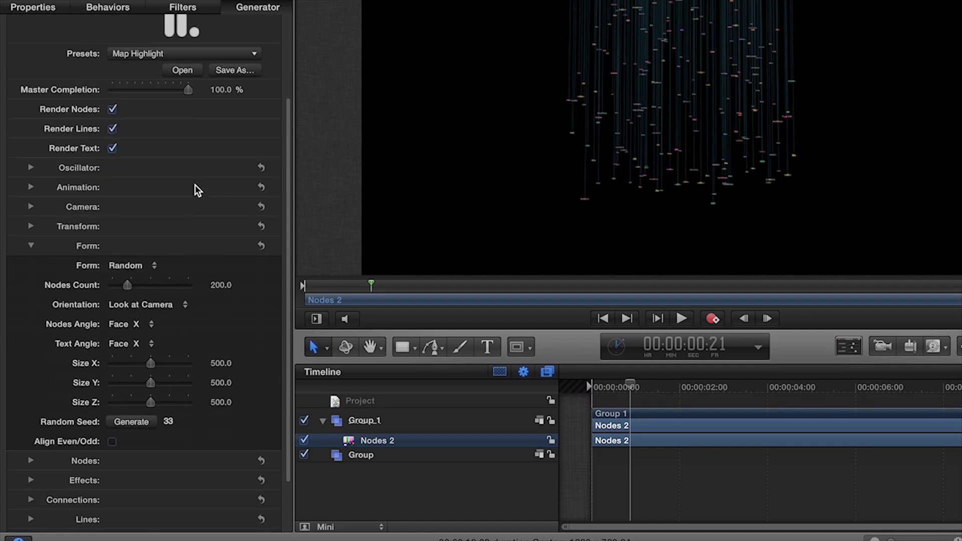
pyautogui.click(132, 265)
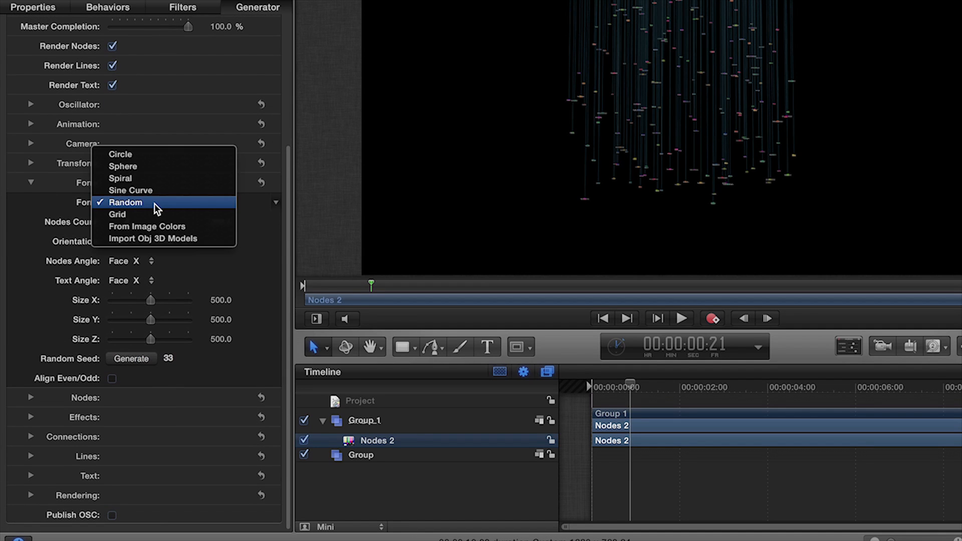
pyautogui.click(120, 178)
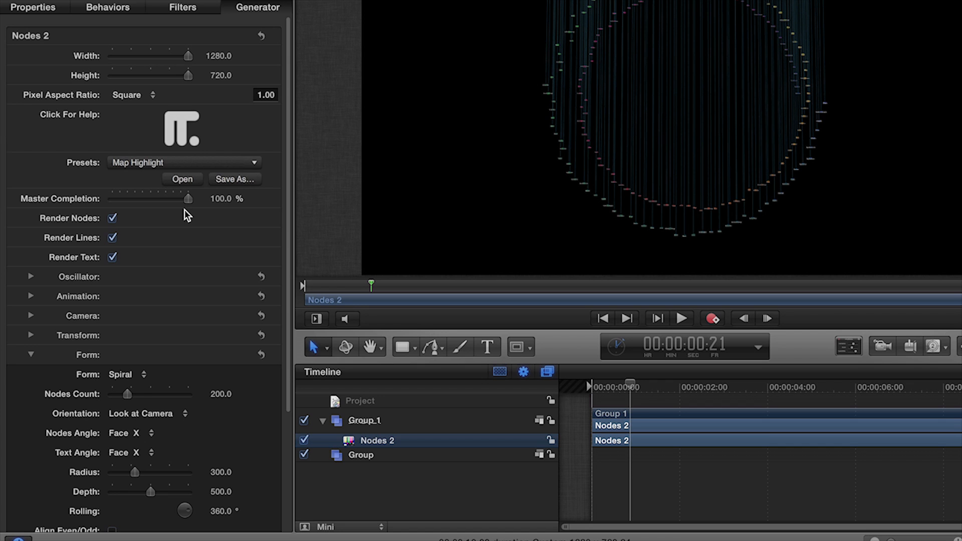
pyautogui.scroll(-3)
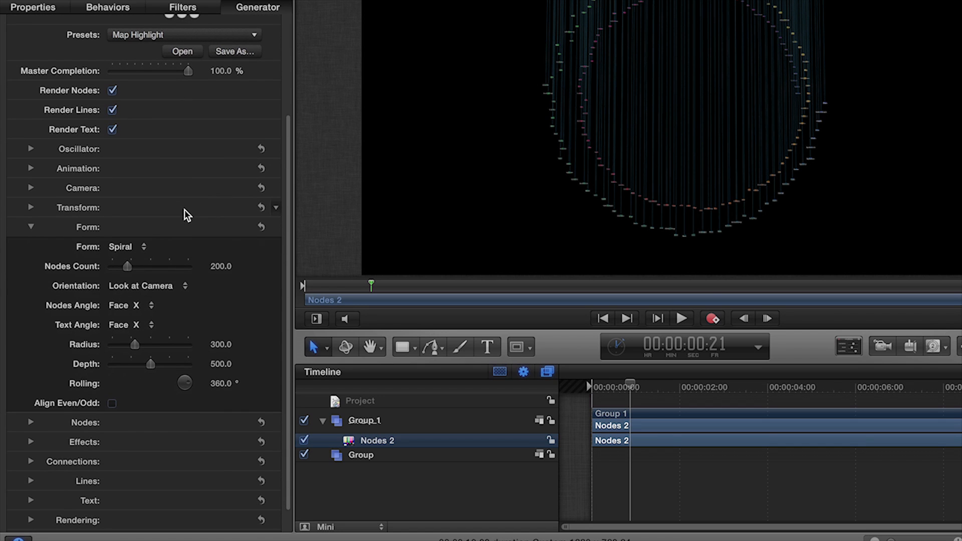
# - Set the oscillator to Random along the XZ axis
pyautogui.click(30, 148)
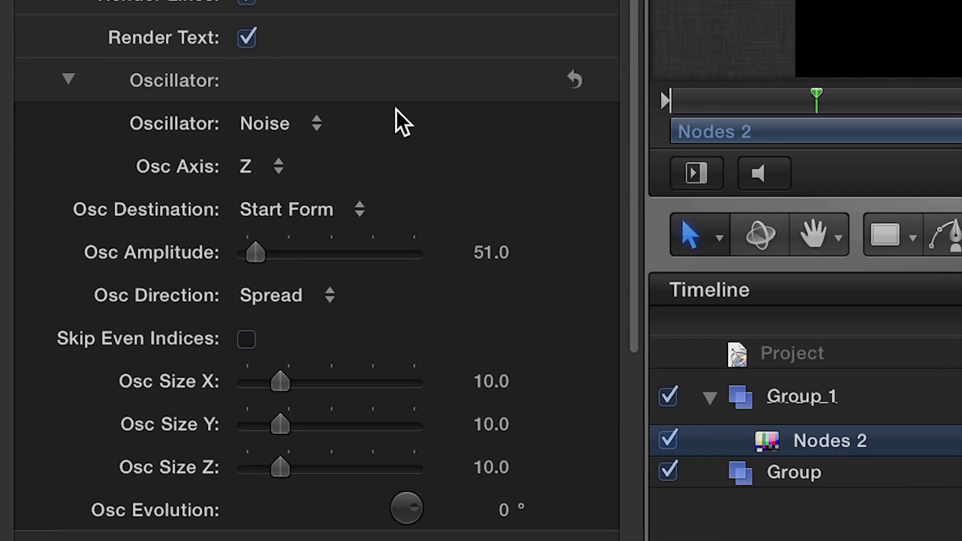
pyautogui.click(279, 123)
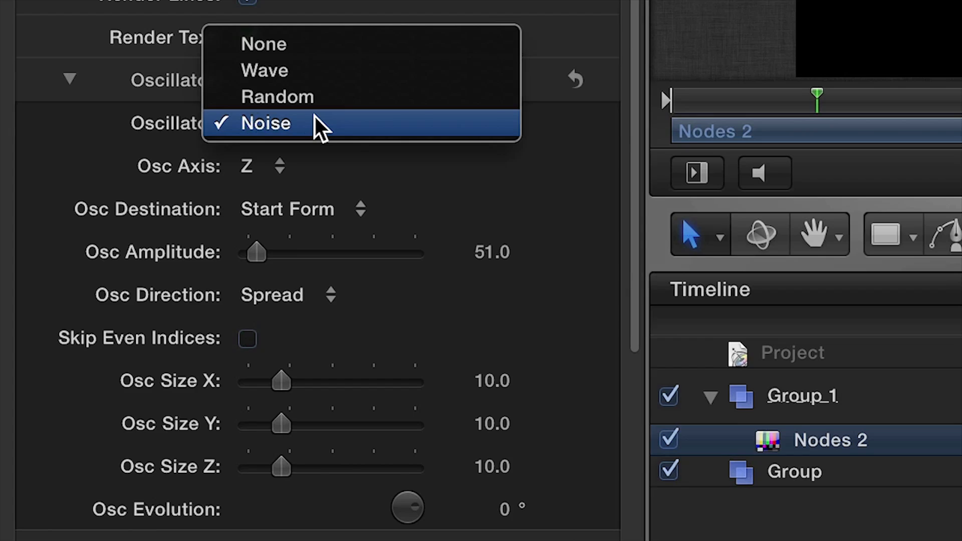
pyautogui.click(278, 97)
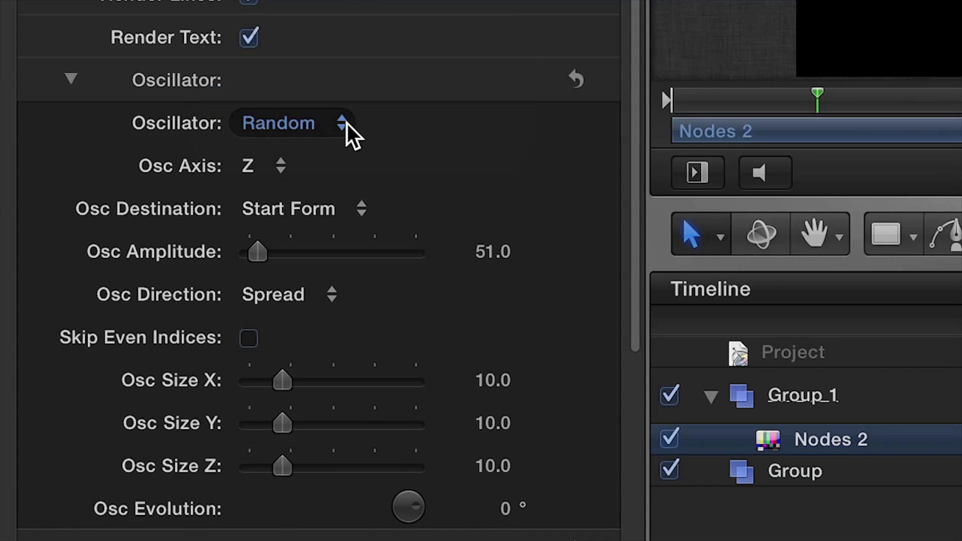
pyautogui.click(264, 165)
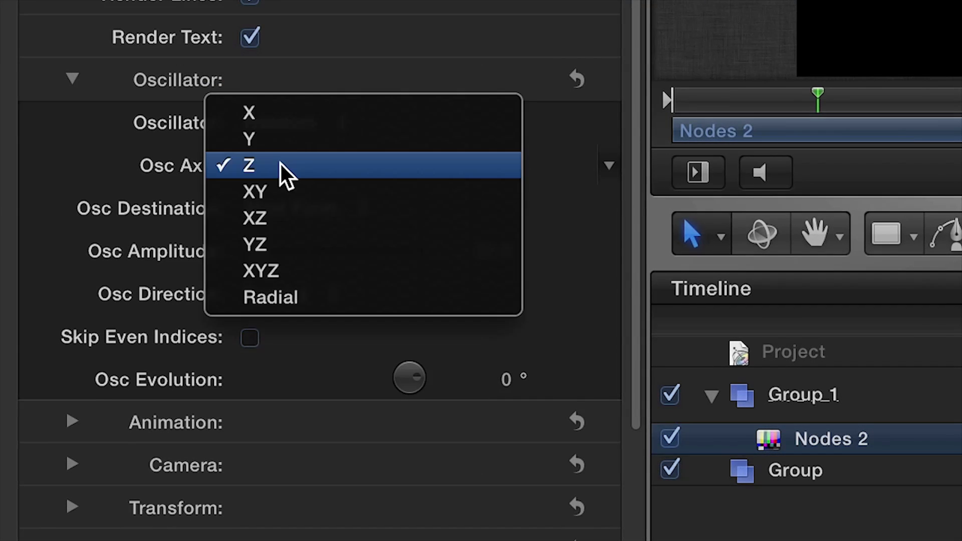
pyautogui.moveTo(292, 218)
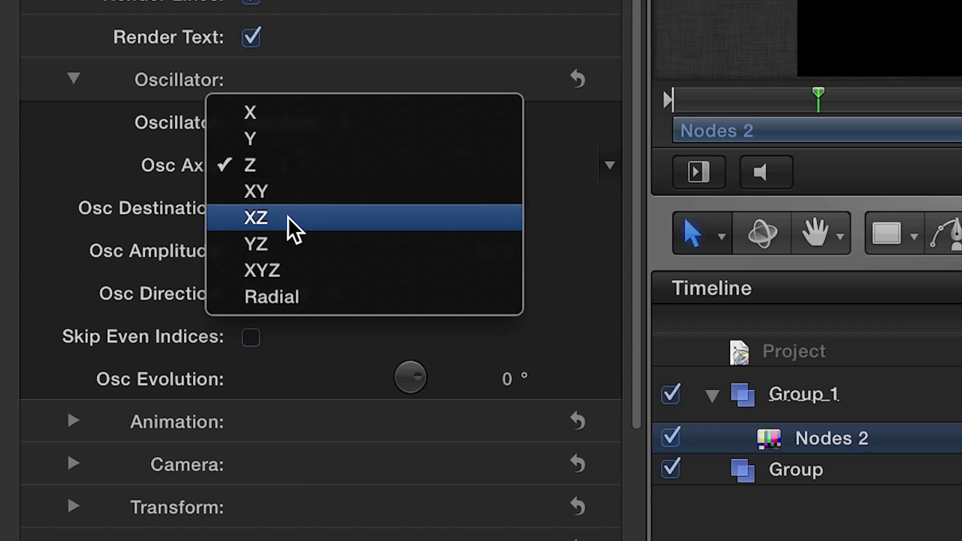
pyautogui.click(256, 217)
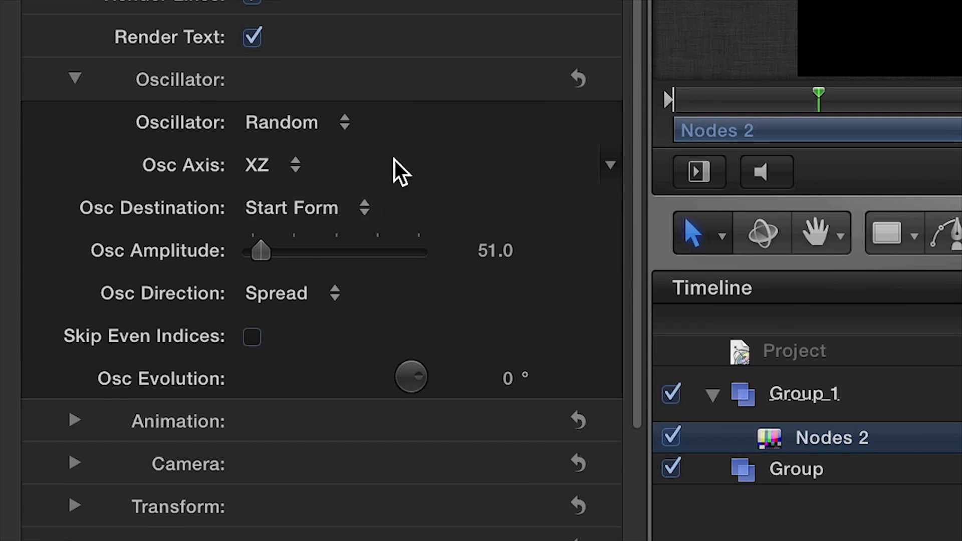
pyautogui.moveTo(262, 255)
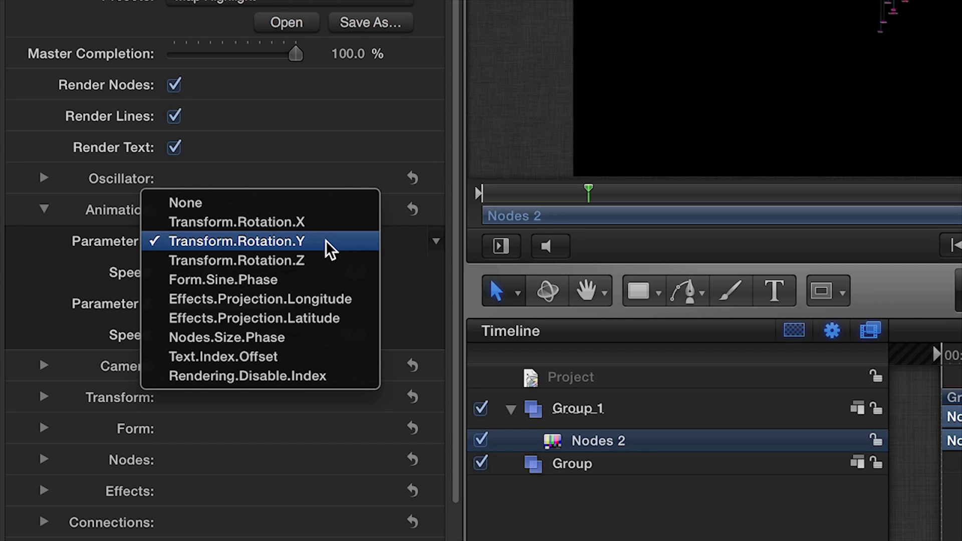
# - Set the animation Parameter to Transform.Rotation.Y
pyautogui.click(237, 240)
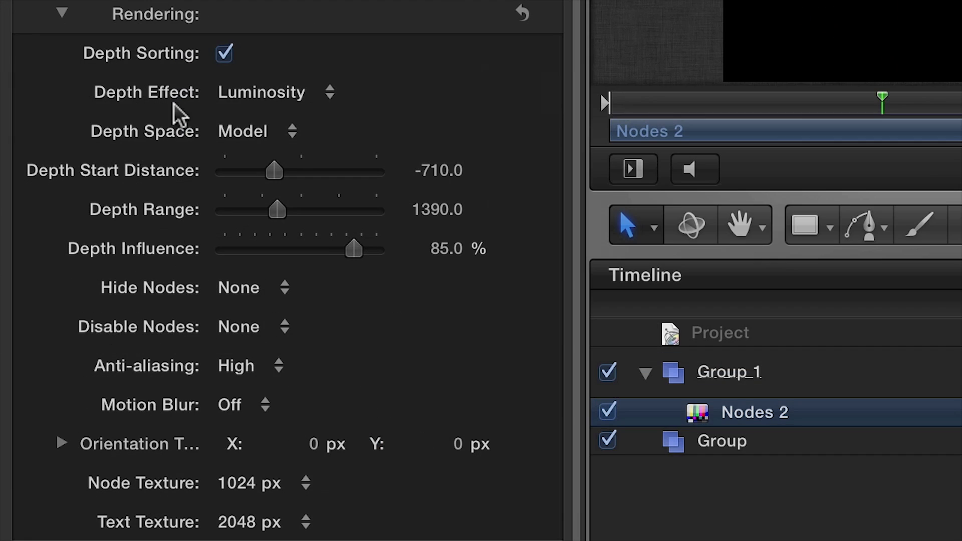
# - Set Depth Effect to Luminosity and Opacity, depth start -815 and depth range 1631
pyautogui.click(274, 92)
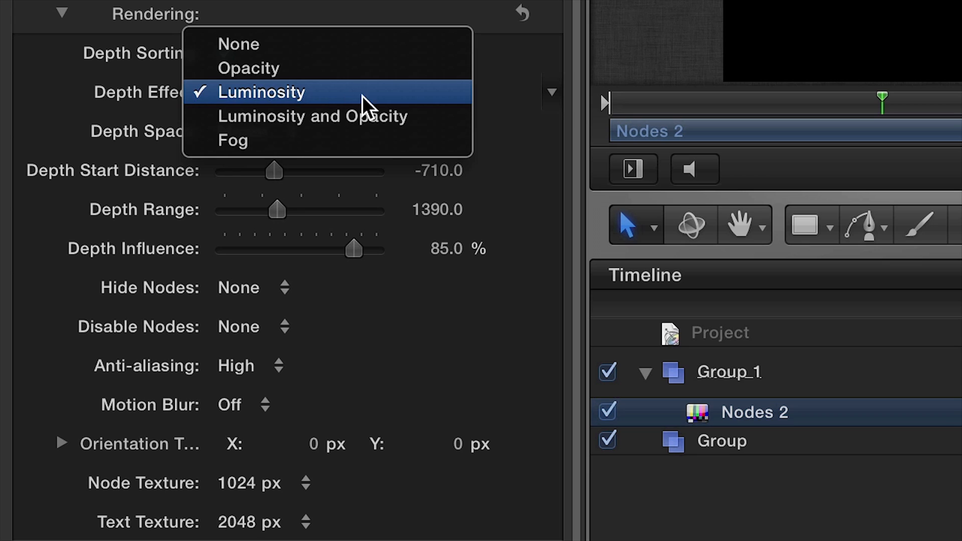
pyautogui.moveTo(429, 117)
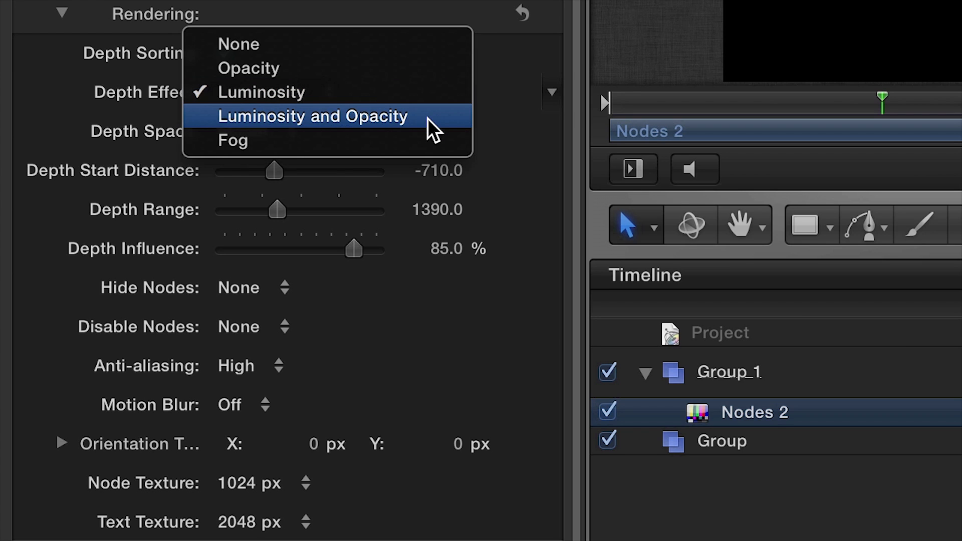
pyautogui.click(312, 116)
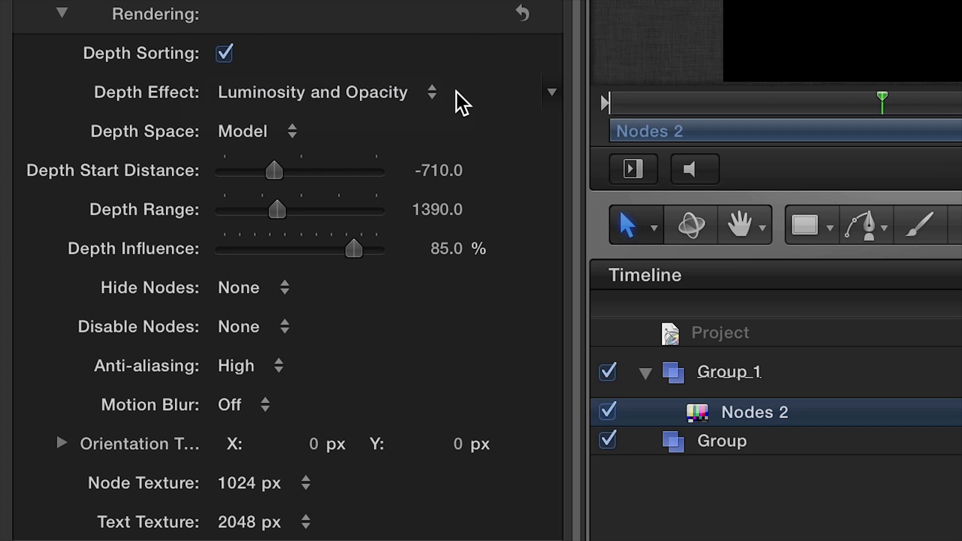
pyautogui.moveTo(274, 171); pyautogui.dragTo(270, 170)
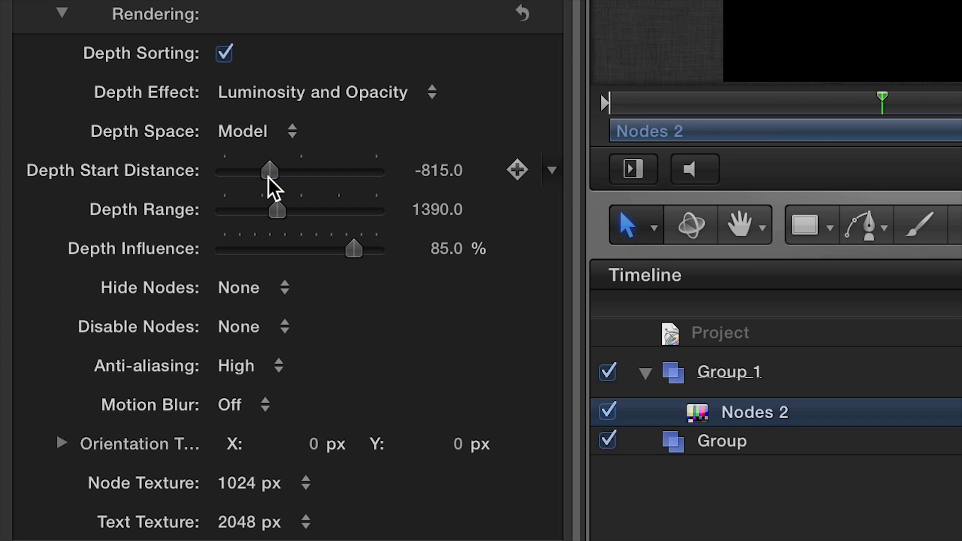
pyautogui.moveTo(276, 211); pyautogui.dragTo(283, 210)
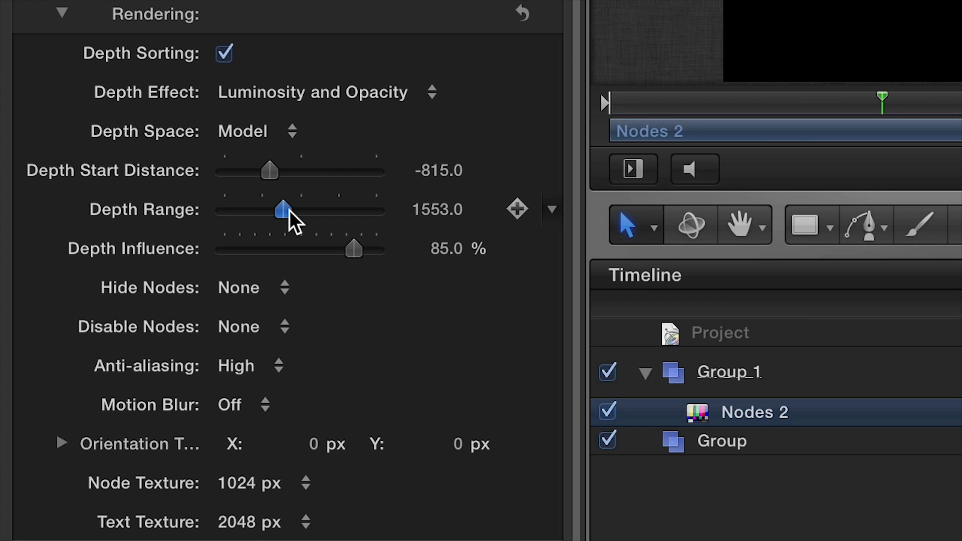
pyautogui.moveTo(283, 209); pyautogui.dragTo(286, 209)
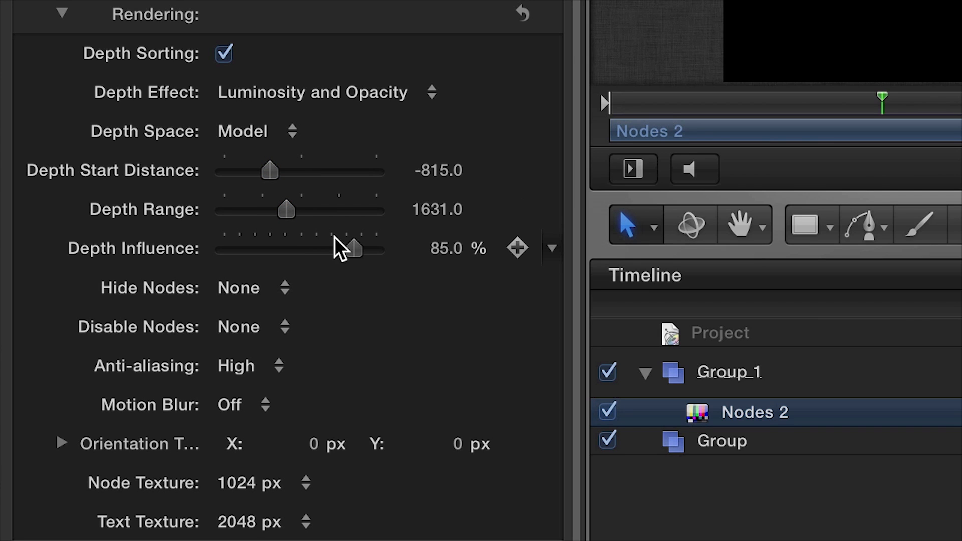